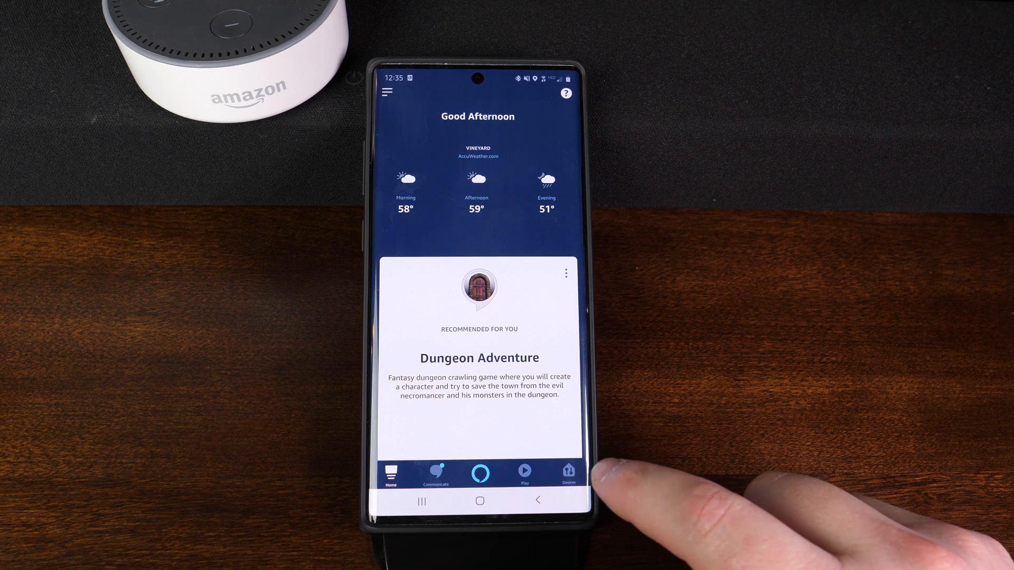
- Show the Devices overview listing all connected devices and groups
left_click(568, 472)
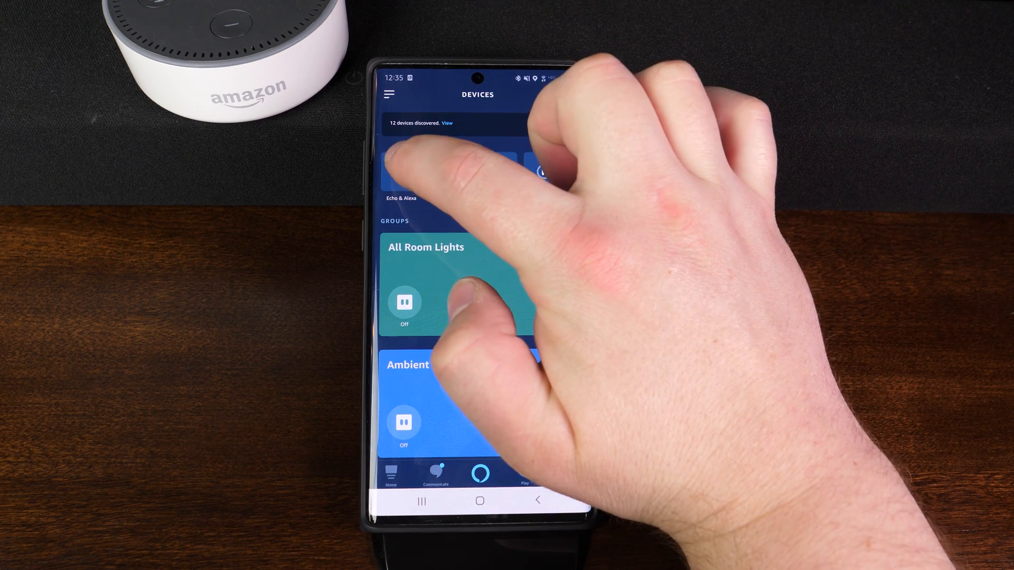
- Go into Echo & Alexa and select the Living Room Echo's settings
left_click(453, 168)
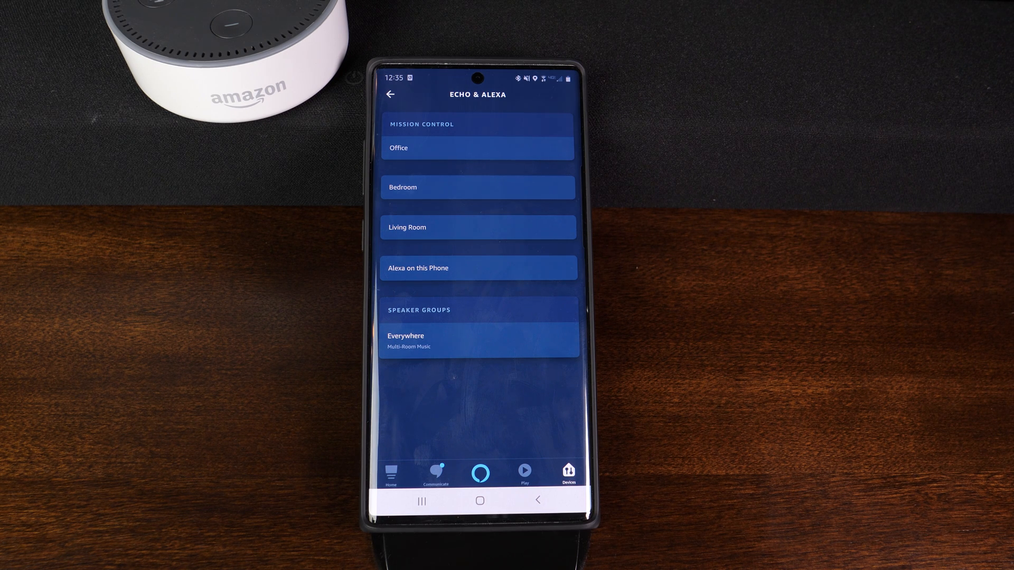
mouse_move(582, 181)
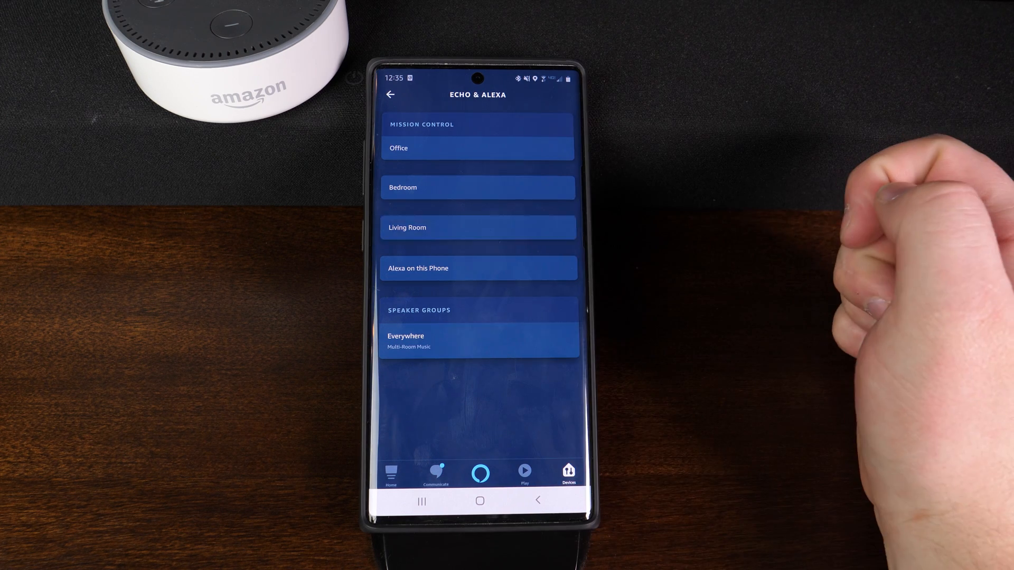
left_click(478, 228)
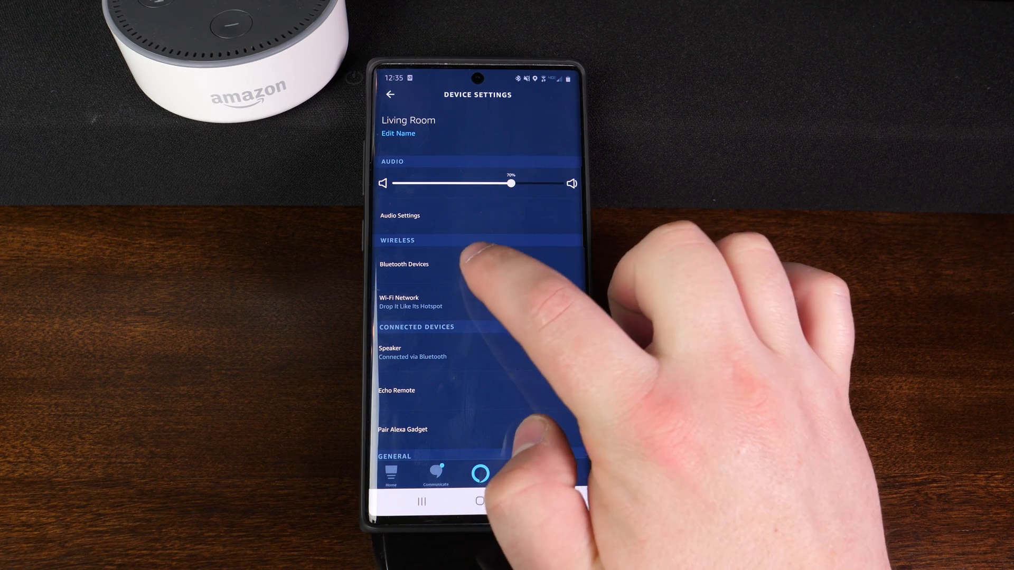
- Enter Bluetooth Devices for the Living Room Echo, with nothing paired yet
left_click(405, 264)
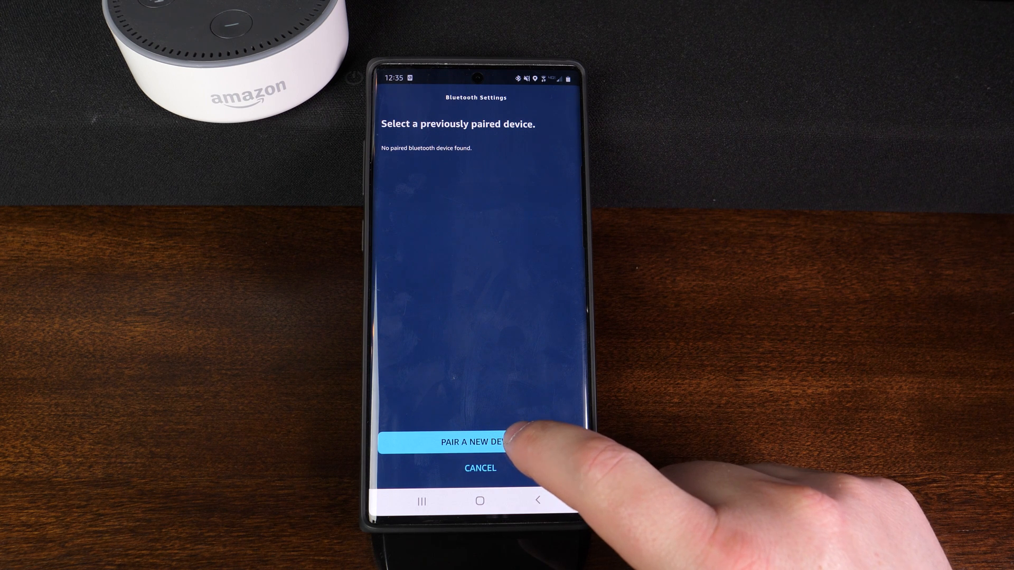
- Pair a new device, selecting the VIZIO SB3651 soundbar
left_click(475, 443)
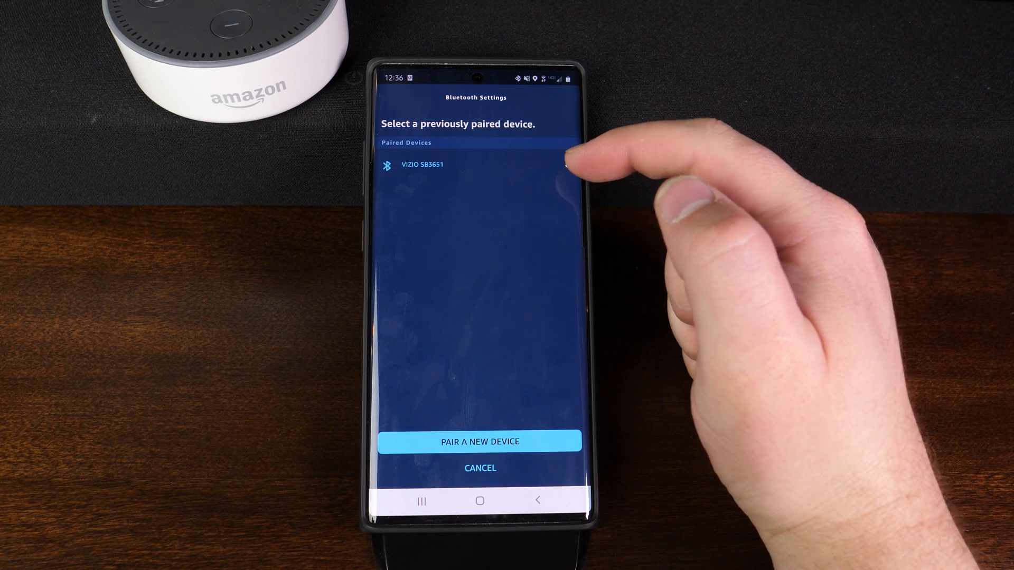
- Expand the VIZIO SB3651 entry and return to the Echo's Device Settings
left_click(421, 165)
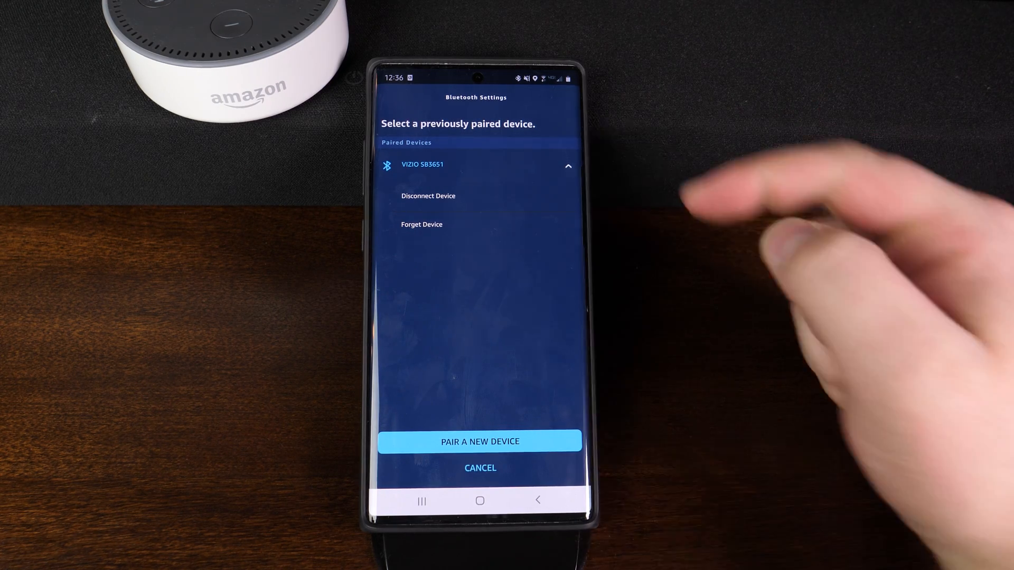
left_click(477, 166)
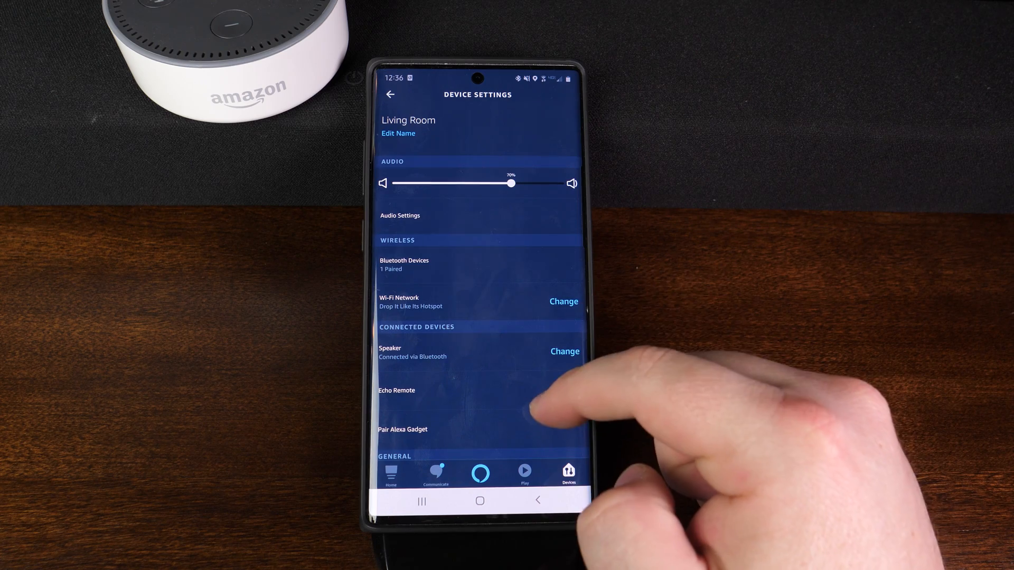
- Choose Change next to Speaker to show output options with Bluetooth selected
scroll("down", 3)
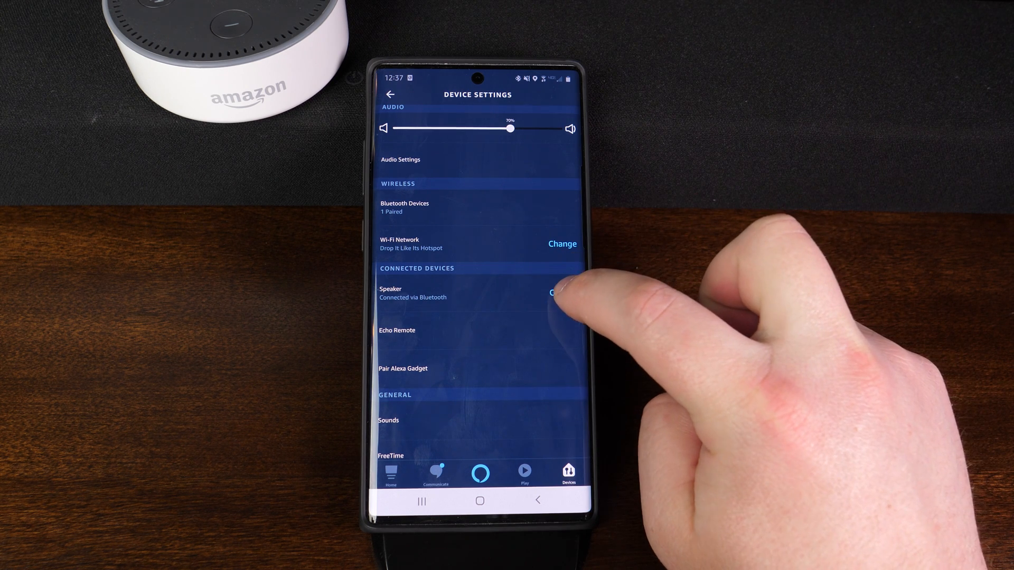
left_click(453, 293)
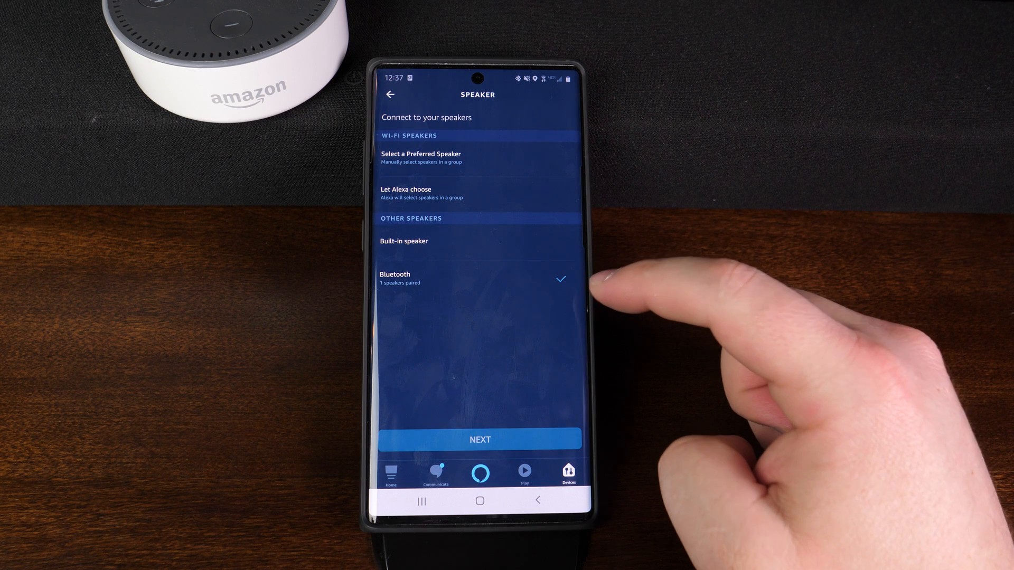